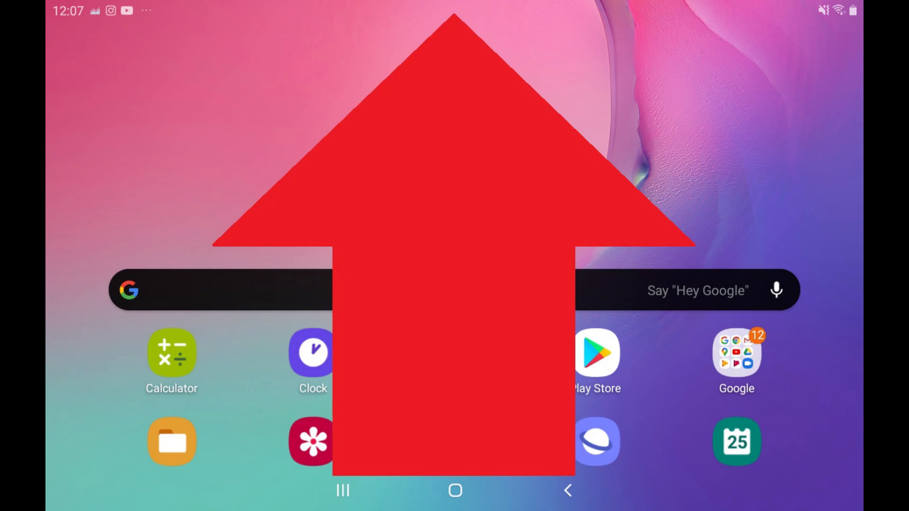
Step: Launch Settings from the app drawer and go to Sounds and vibration
scroll(up, 3)
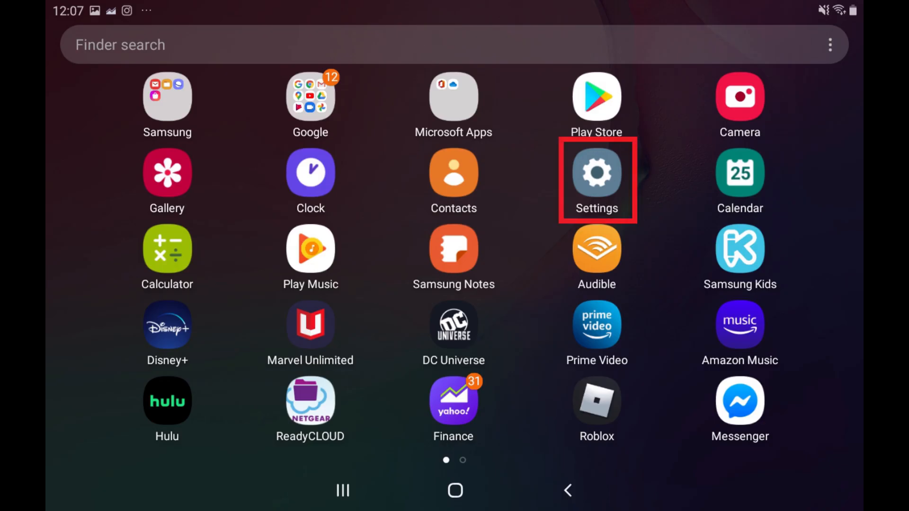
click(596, 173)
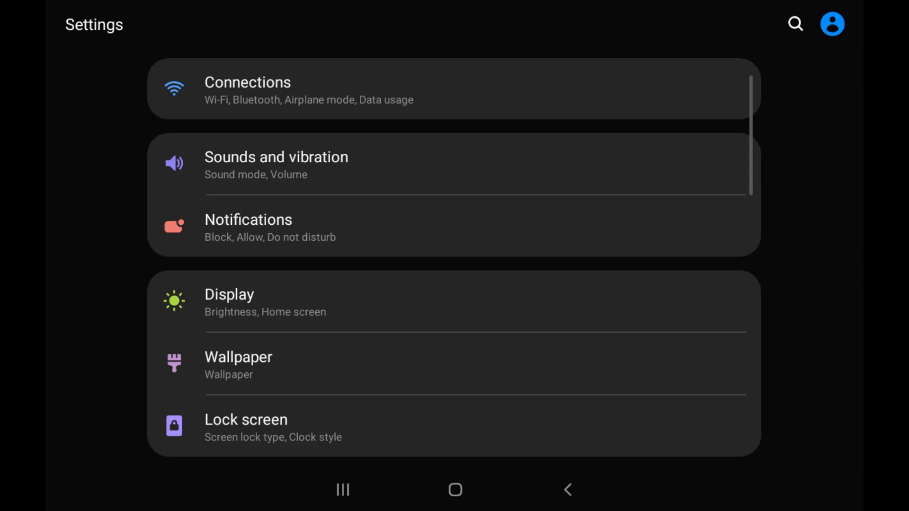
click(276, 165)
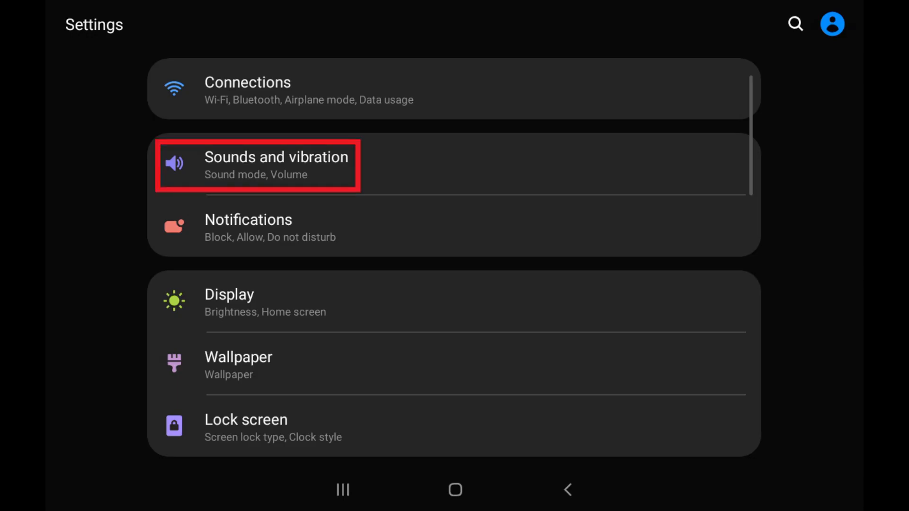
click(276, 165)
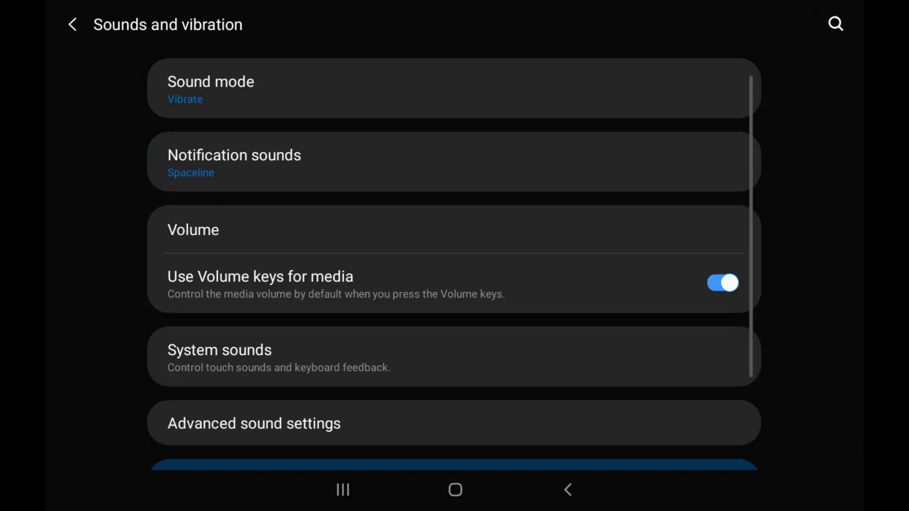
Step: Switch Sound mode from Vibrate to Mute
click(210, 81)
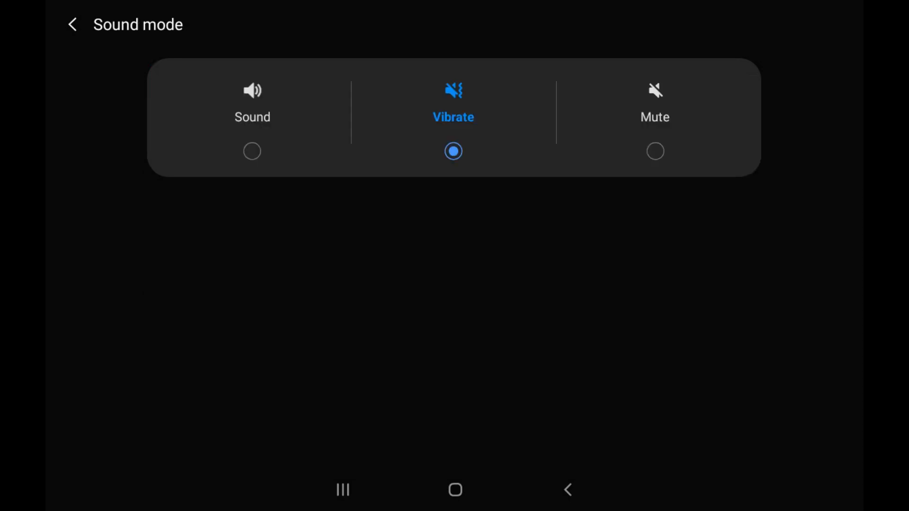
click(655, 116)
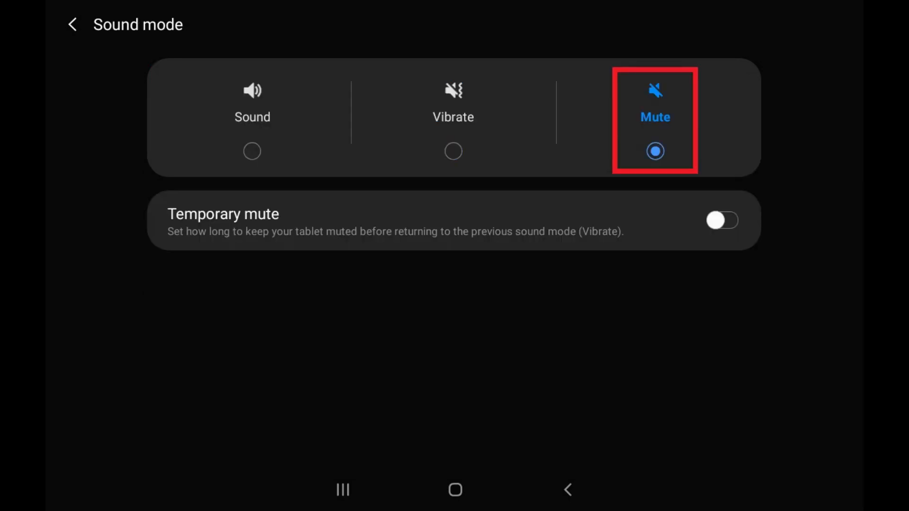